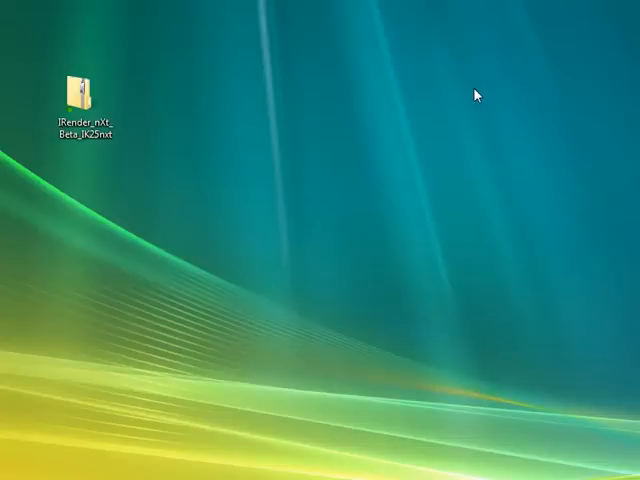
pyautogui.moveTo(444, 111)
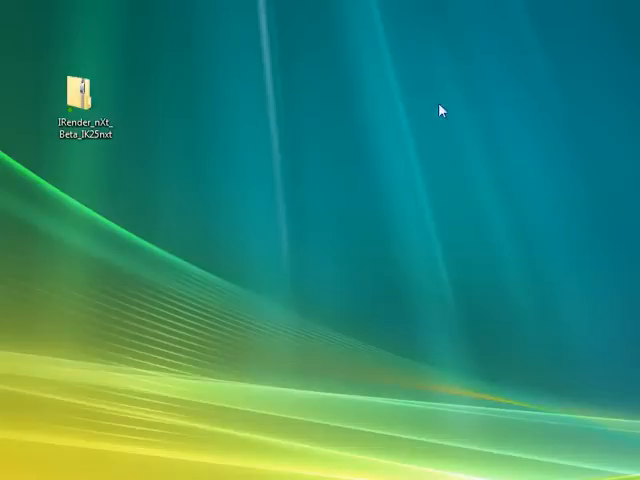
pyautogui.moveTo(140, 103)
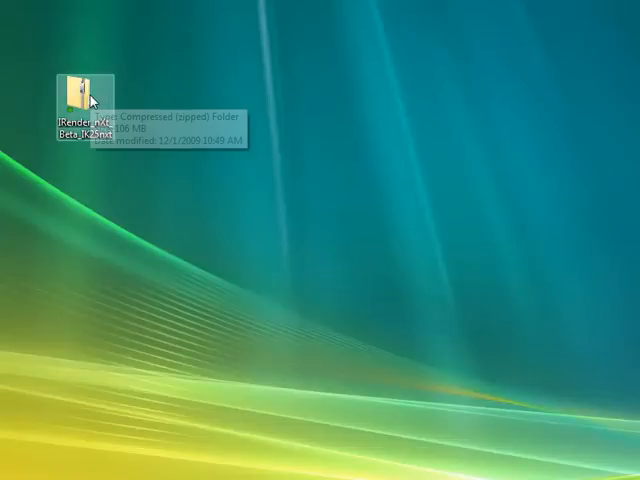
# Step: Open the IRender_nXt_Beta_IK25nxt zipped folder on the desktop
pyautogui.doubleClick(78, 90)
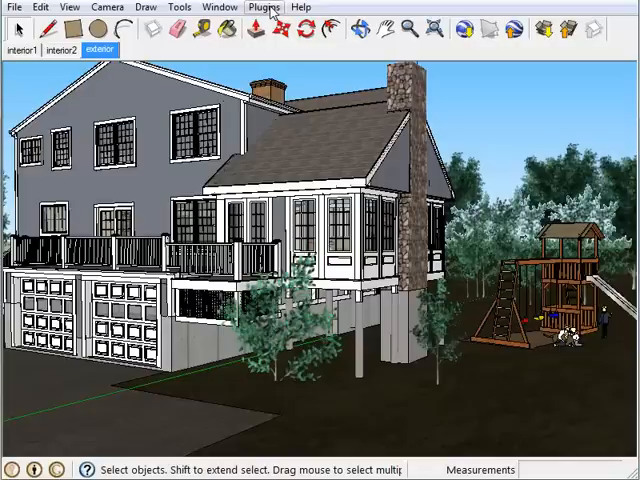
# Step: Enable the IRender nXt toolbar from the Plugins menu and open its setup options
pyautogui.click(264, 7)
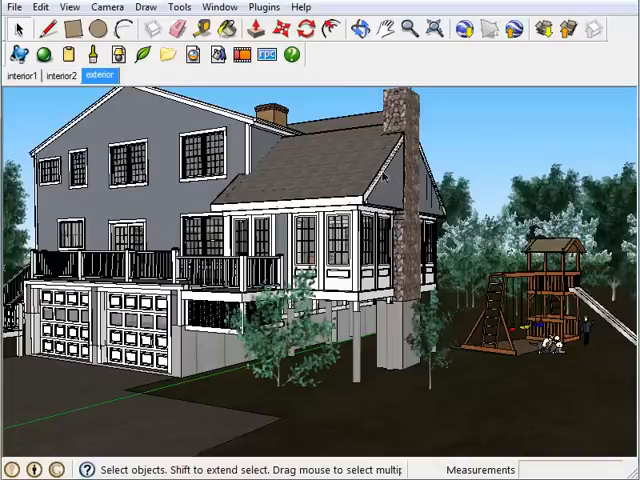
pyautogui.moveTo(480, 75)
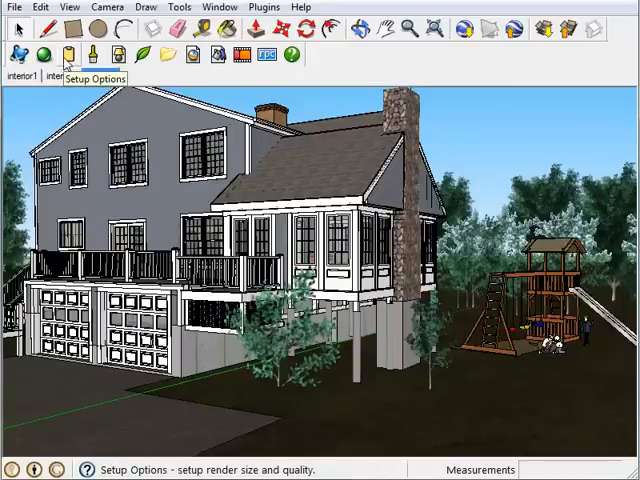
pyautogui.click(105, 76)
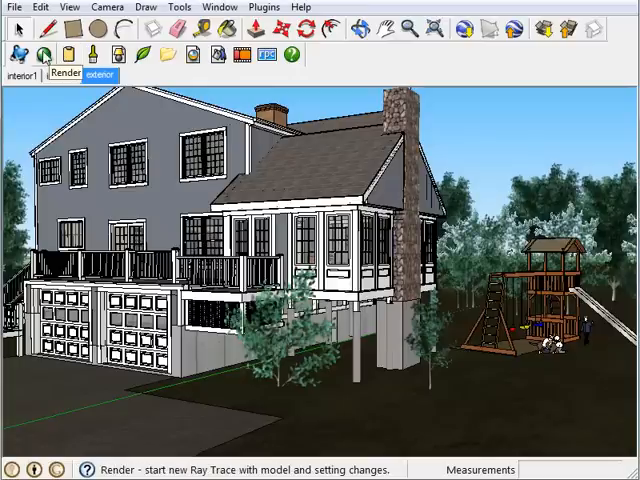
# Step: Open IRender nXt Rendering Settings and lower Passes from 40 to 20
pyautogui.click(63, 56)
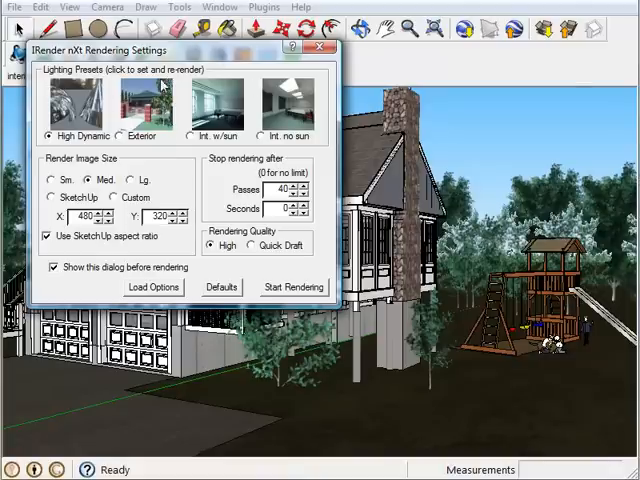
pyautogui.moveTo(238, 63)
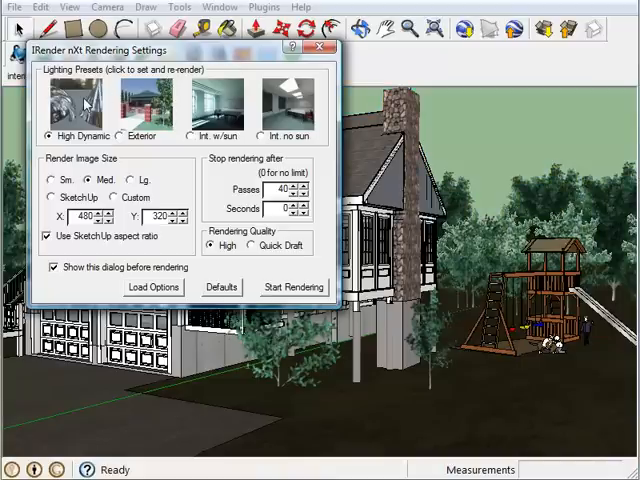
pyautogui.moveTo(145, 103)
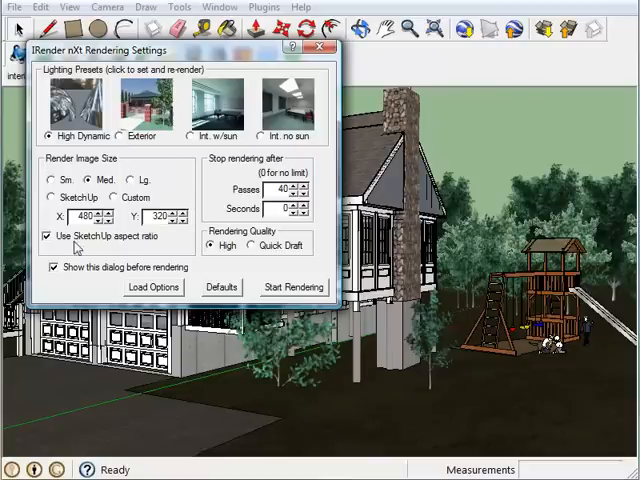
pyautogui.moveTo(160, 180)
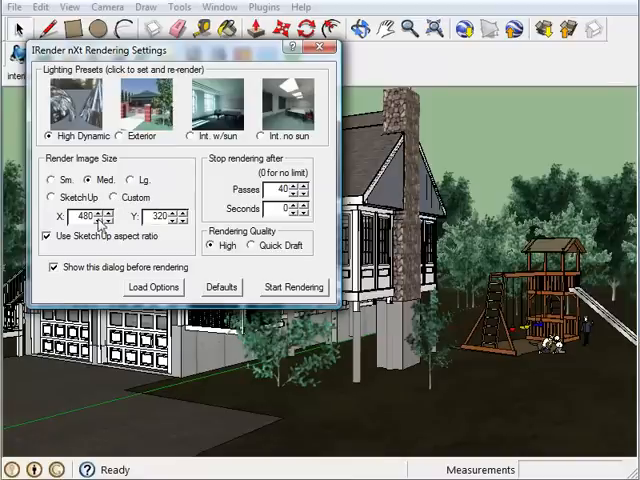
pyautogui.moveTo(238, 185)
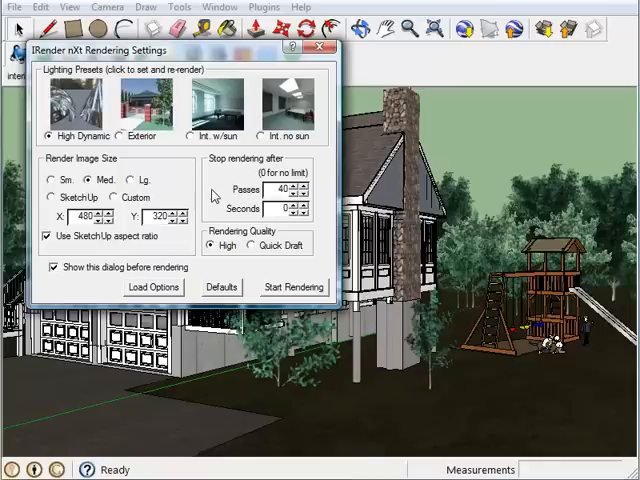
pyautogui.moveTo(290, 220)
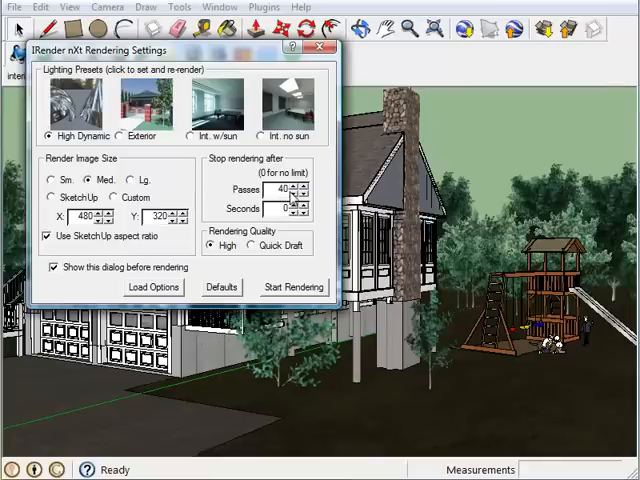
pyautogui.click(302, 194)
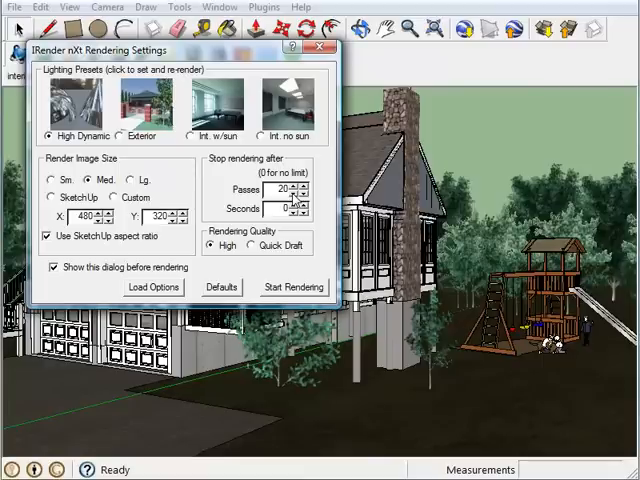
pyautogui.moveTo(288, 280)
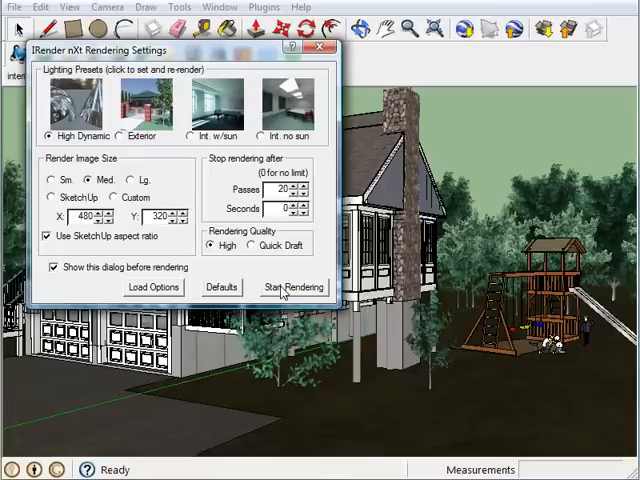
# Step: Start the IRender nXt render of the house exterior
pyautogui.click(291, 287)
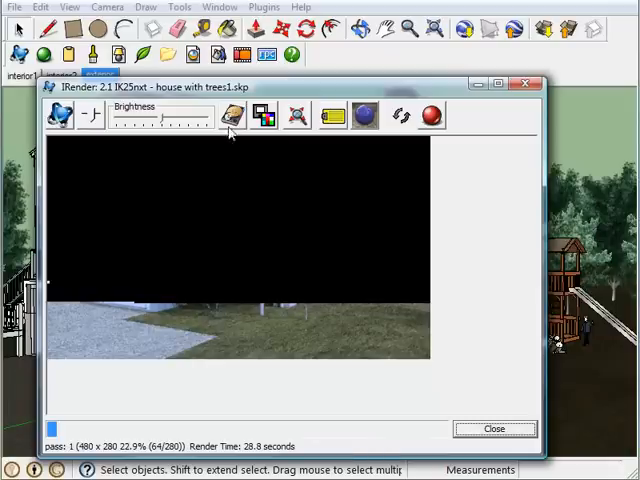
pyautogui.moveTo(230, 118)
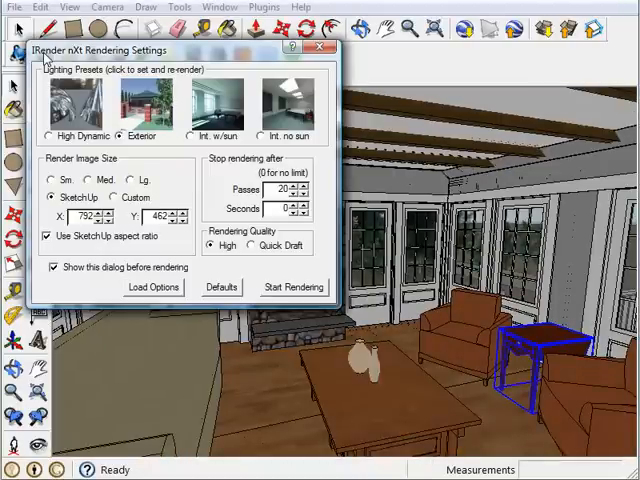
pyautogui.moveTo(225, 105)
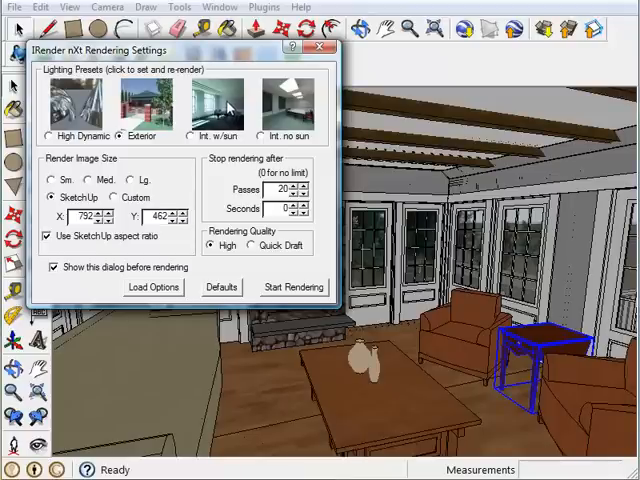
# Step: Apply the Int. w/sun lighting preset and start rendering the living room
pyautogui.click(190, 135)
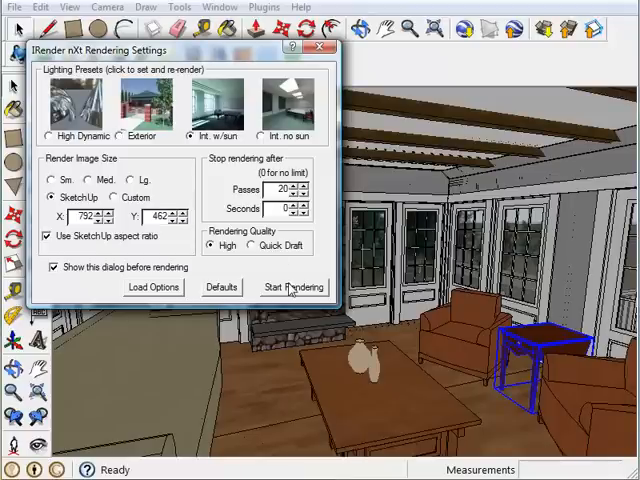
pyautogui.click(293, 286)
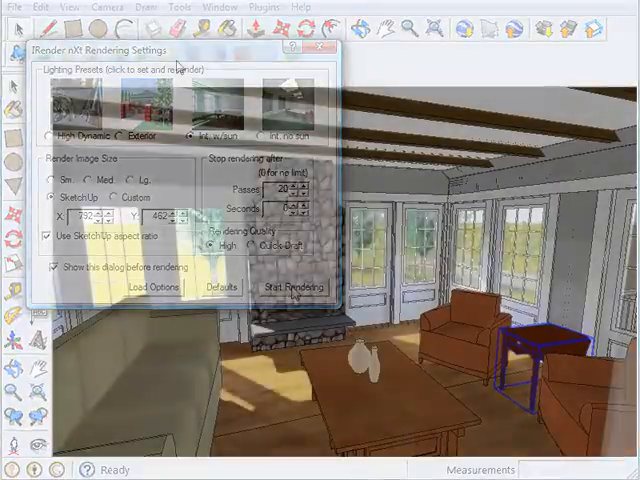
# Step: Run the IRender render of the interior1 scene in the render window
pyautogui.click(291, 287)
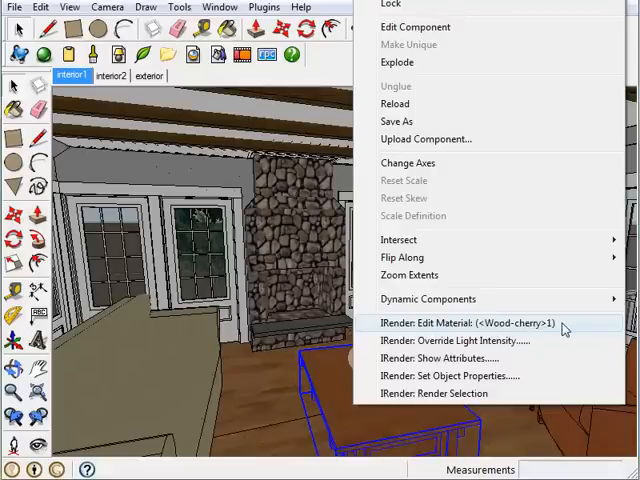
# Step: Set the table's Wood-cherry1 material to Reflective with 60% reflection
pyautogui.click(463, 323)
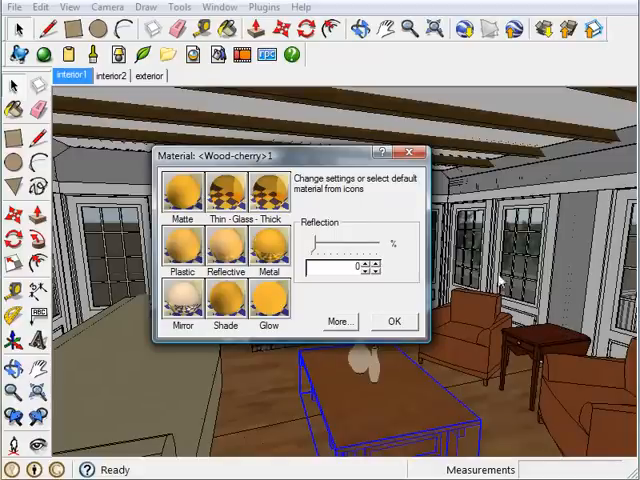
pyautogui.moveTo(378, 204)
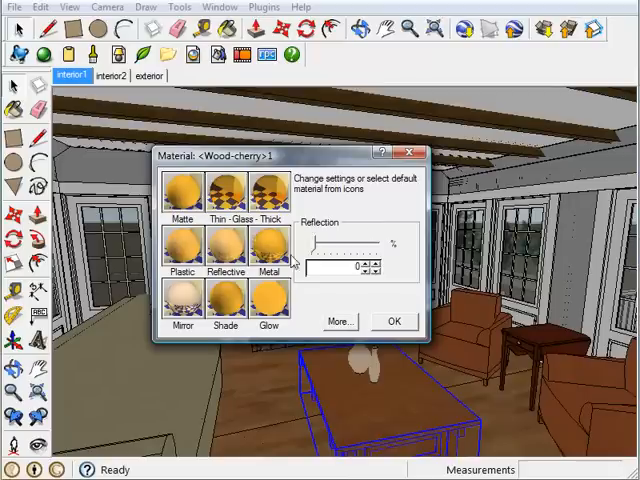
pyautogui.moveTo(320, 207)
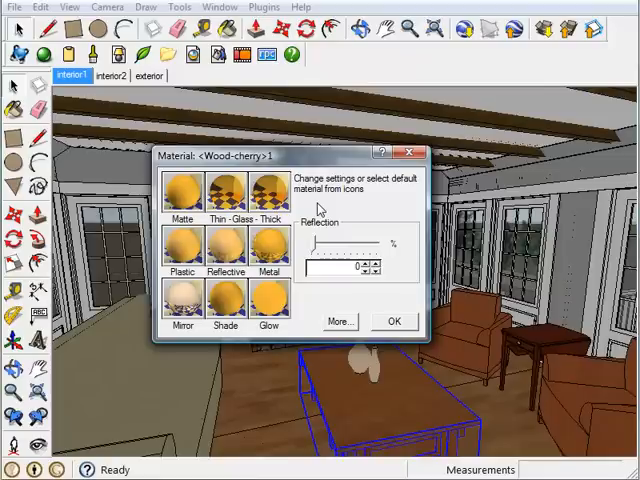
pyautogui.moveTo(393, 280)
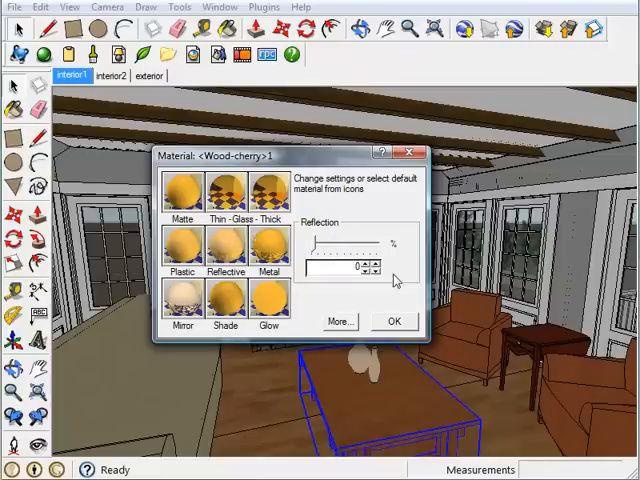
pyautogui.moveTo(360, 290)
pyautogui.write('60')
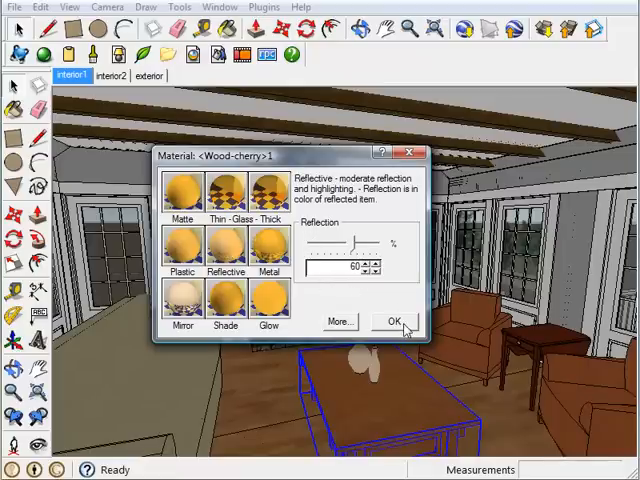
pyautogui.click(396, 321)
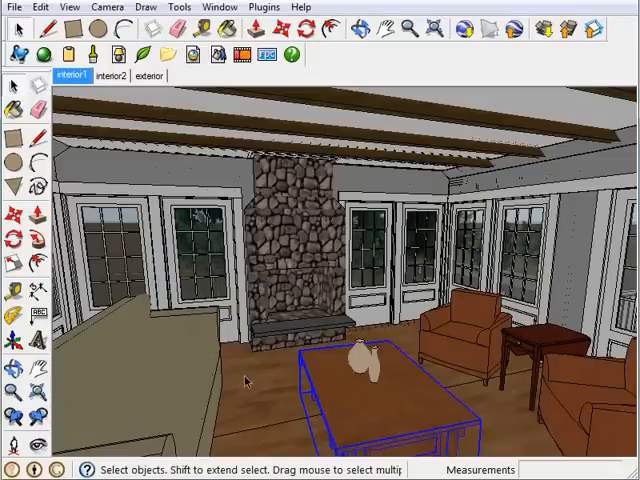
# Step: Apply the Reflective preset at 60% reflection to the Wood_Floor material
pyautogui.rightClick(350, 375)
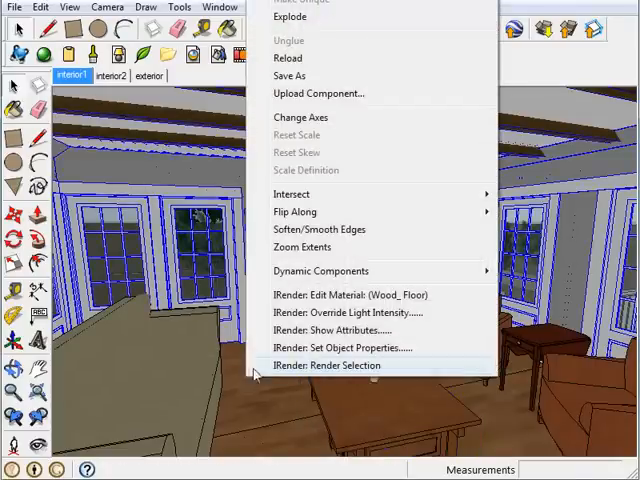
pyautogui.click(343, 294)
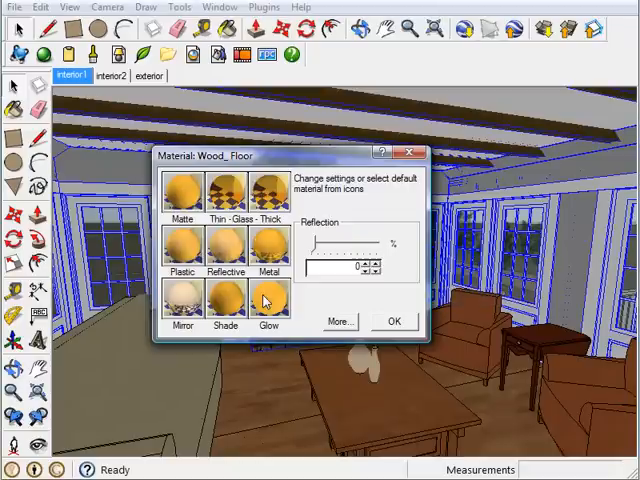
pyautogui.click(224, 245)
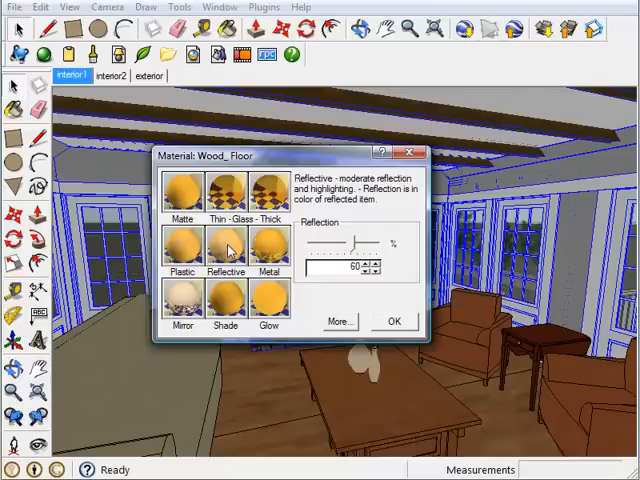
pyautogui.click(393, 321)
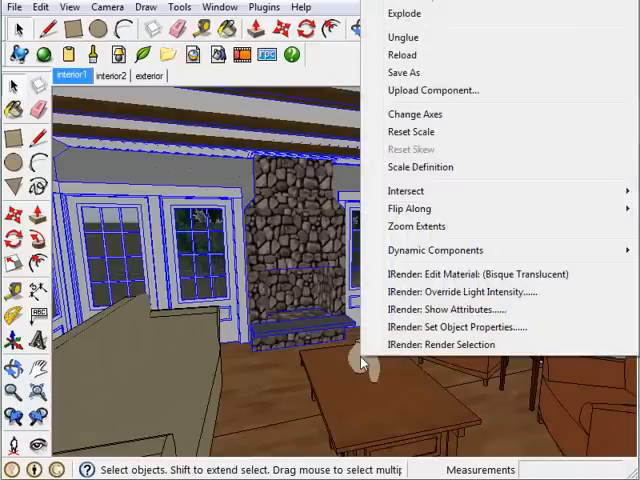
# Step: Set the vase's Bisque Translucent material to the Metal preset at 90% reflection
pyautogui.click(465, 273)
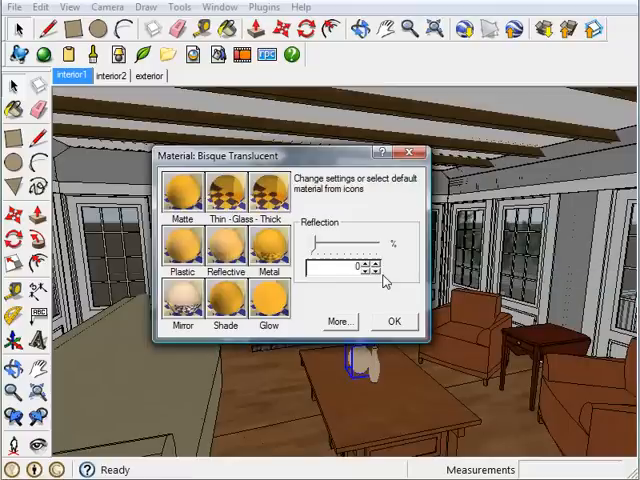
pyautogui.moveTo(287, 252)
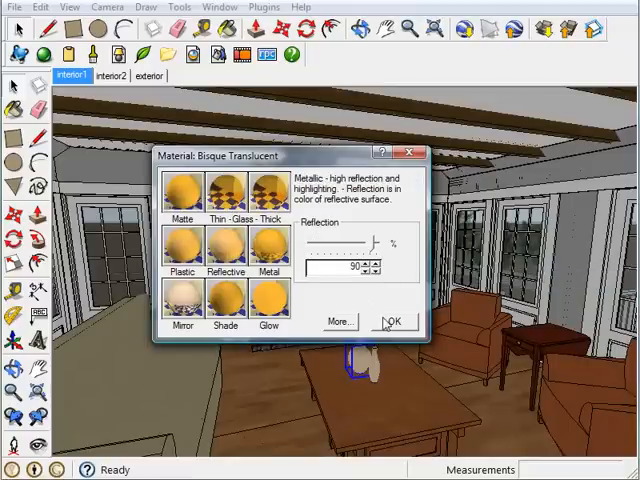
pyautogui.click(393, 321)
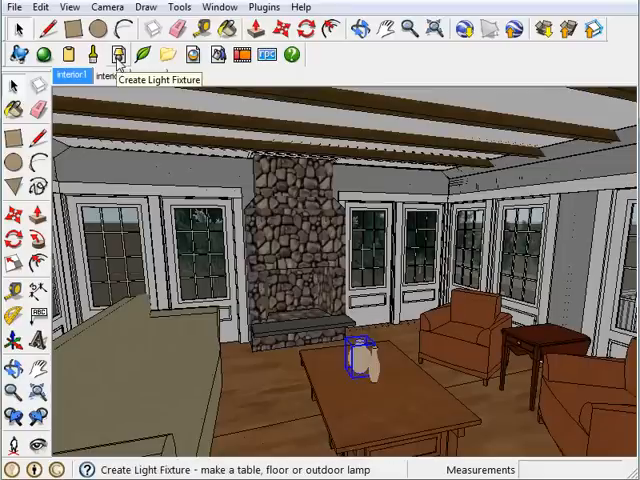
# Step: Create a table lamp fixture with the first shade style and a black base
pyautogui.click(115, 55)
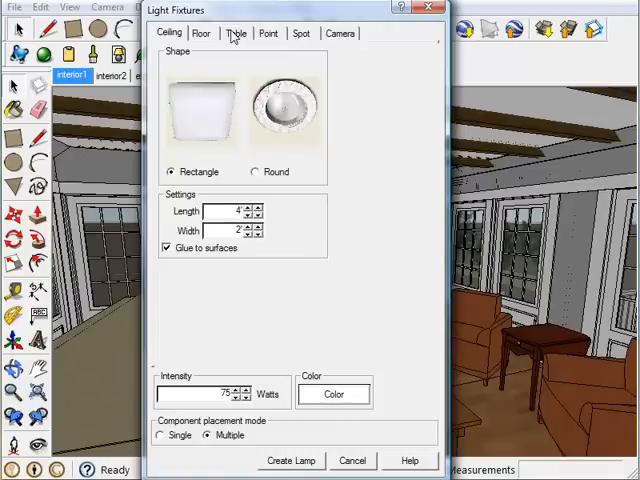
pyautogui.click(234, 33)
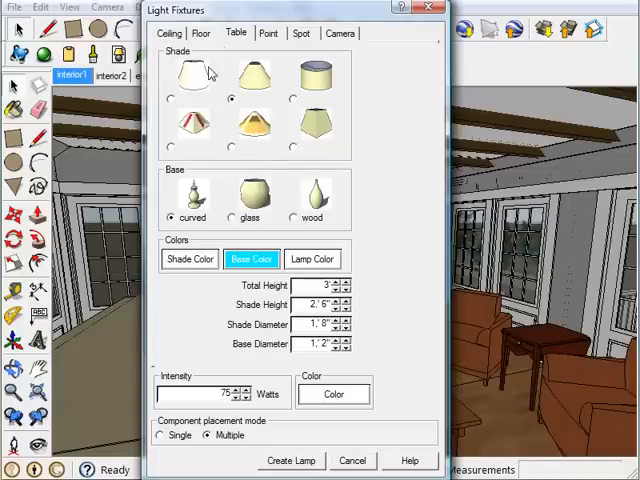
pyautogui.click(172, 97)
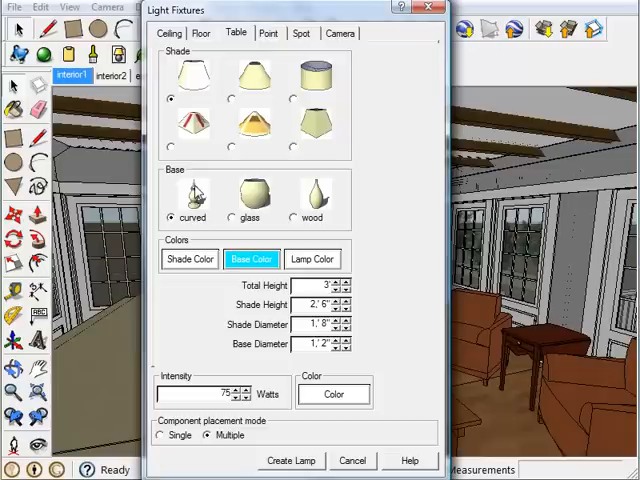
pyautogui.moveTo(228, 240)
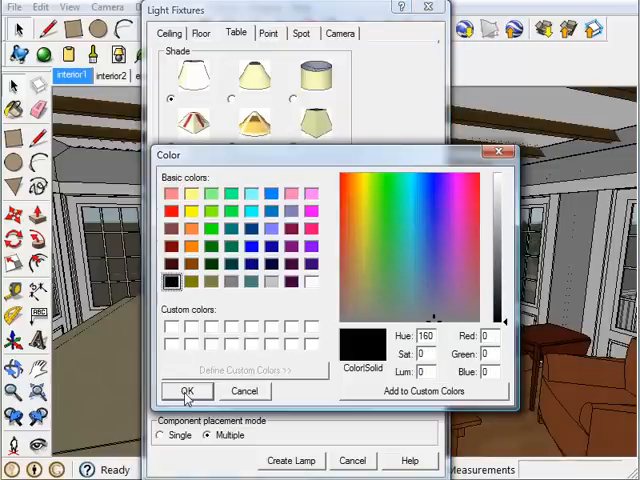
pyautogui.click(187, 390)
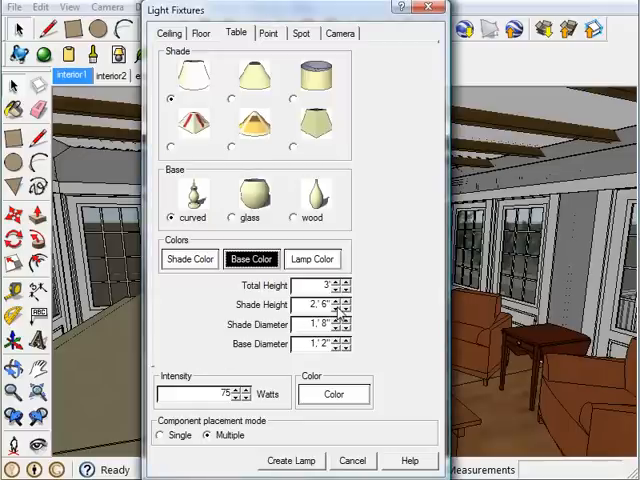
# Step: Reduce the lamp's shade height, shade diameter and base width
pyautogui.click(344, 308)
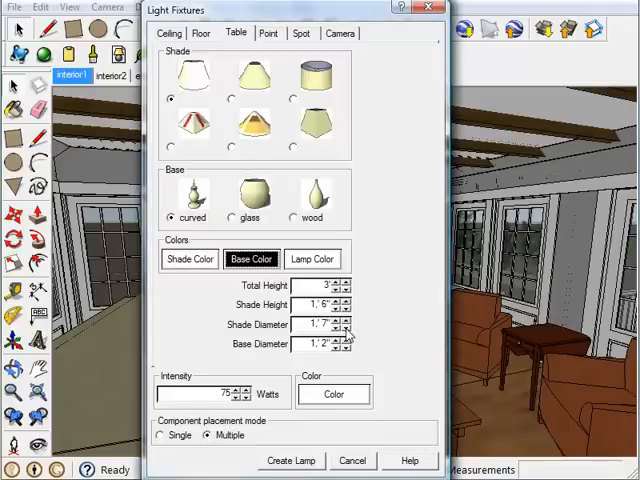
pyautogui.click(344, 349)
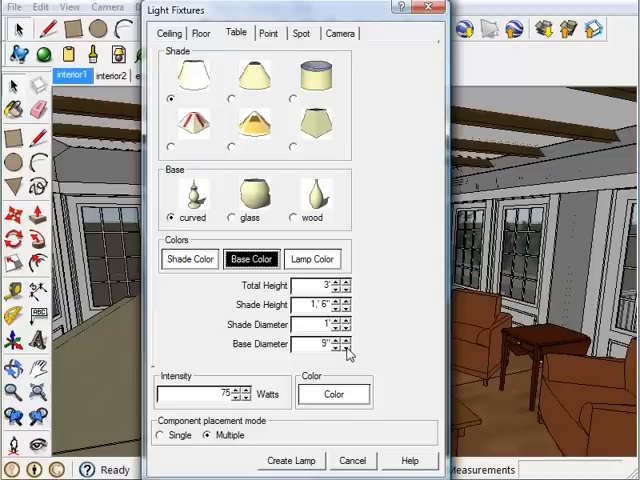
pyautogui.click(345, 348)
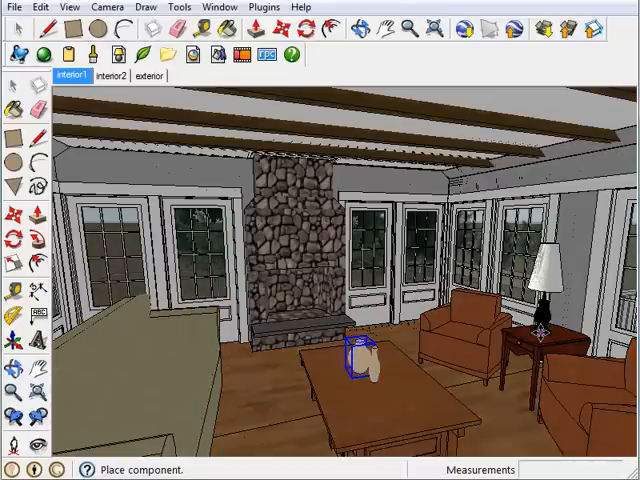
pyautogui.moveTo(543, 330)
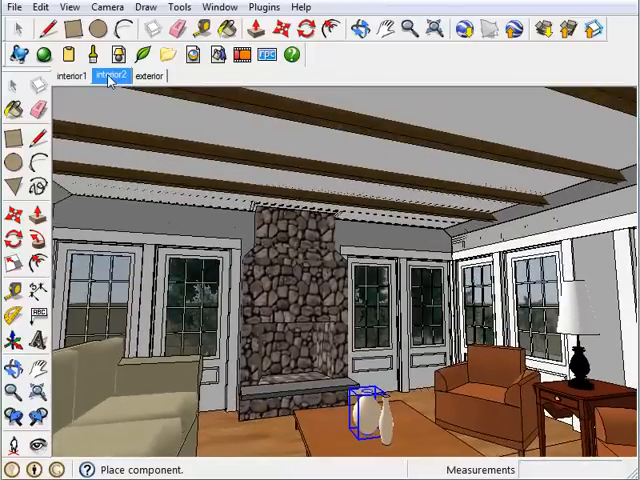
pyautogui.moveTo(117, 55)
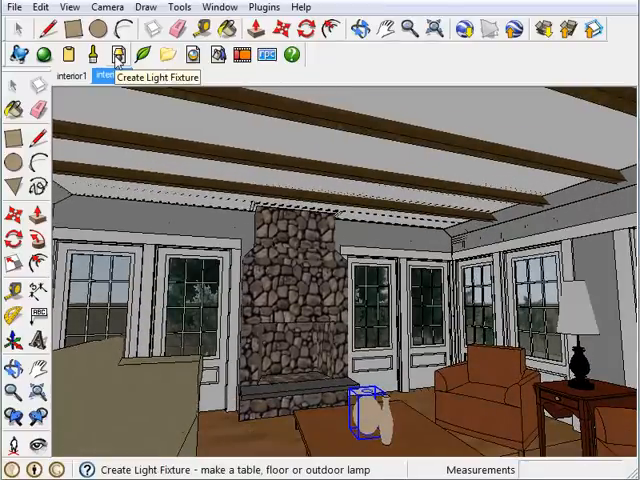
# Step: Create a rectangular 2' by 4' ceiling light fixture for placement
pyautogui.click(117, 54)
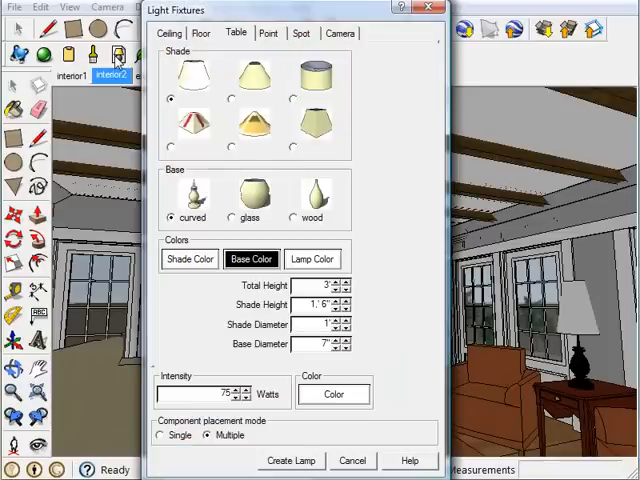
pyautogui.click(169, 33)
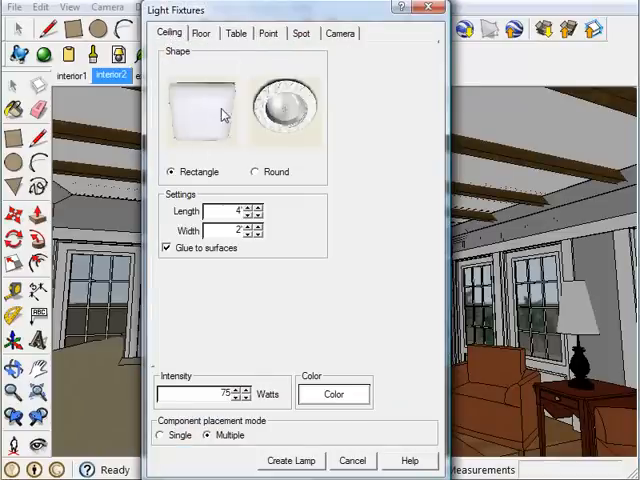
pyautogui.click(264, 214)
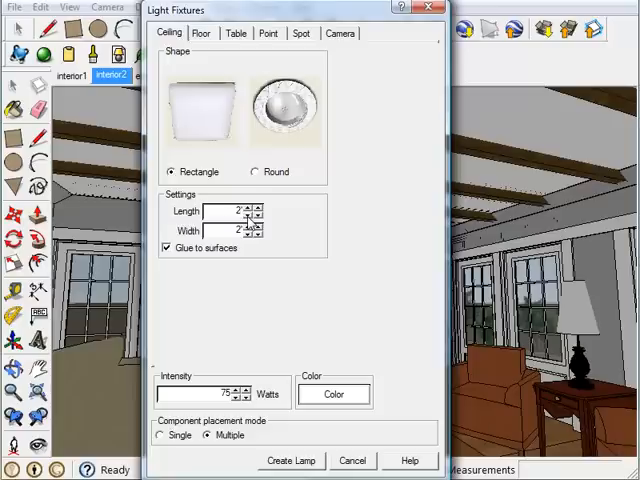
pyautogui.click(257, 226)
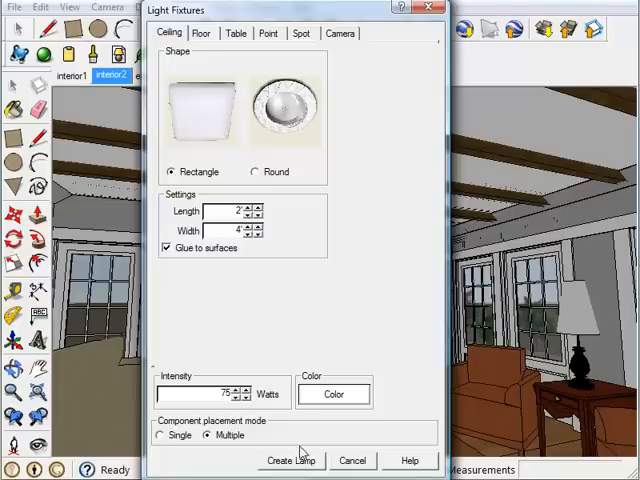
pyautogui.click(290, 460)
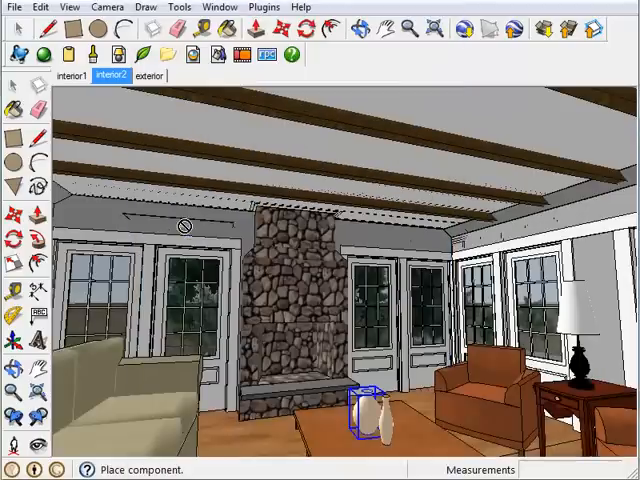
pyautogui.moveTo(165, 163)
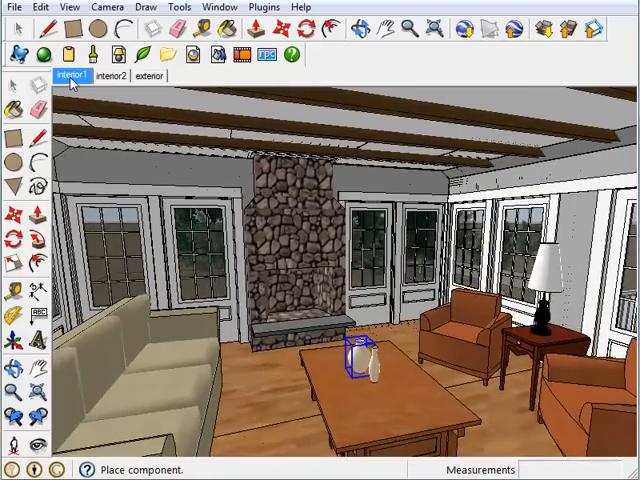
# Step: Switch to the interior1 scene and start an IRender nXt ray-traced render
pyautogui.click(43, 55)
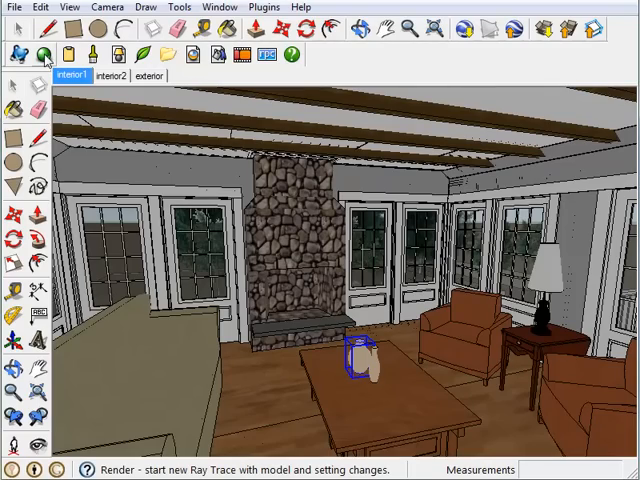
pyautogui.click(40, 54)
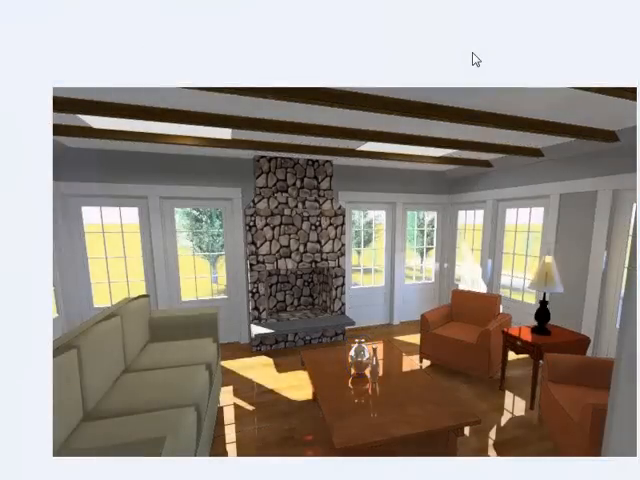